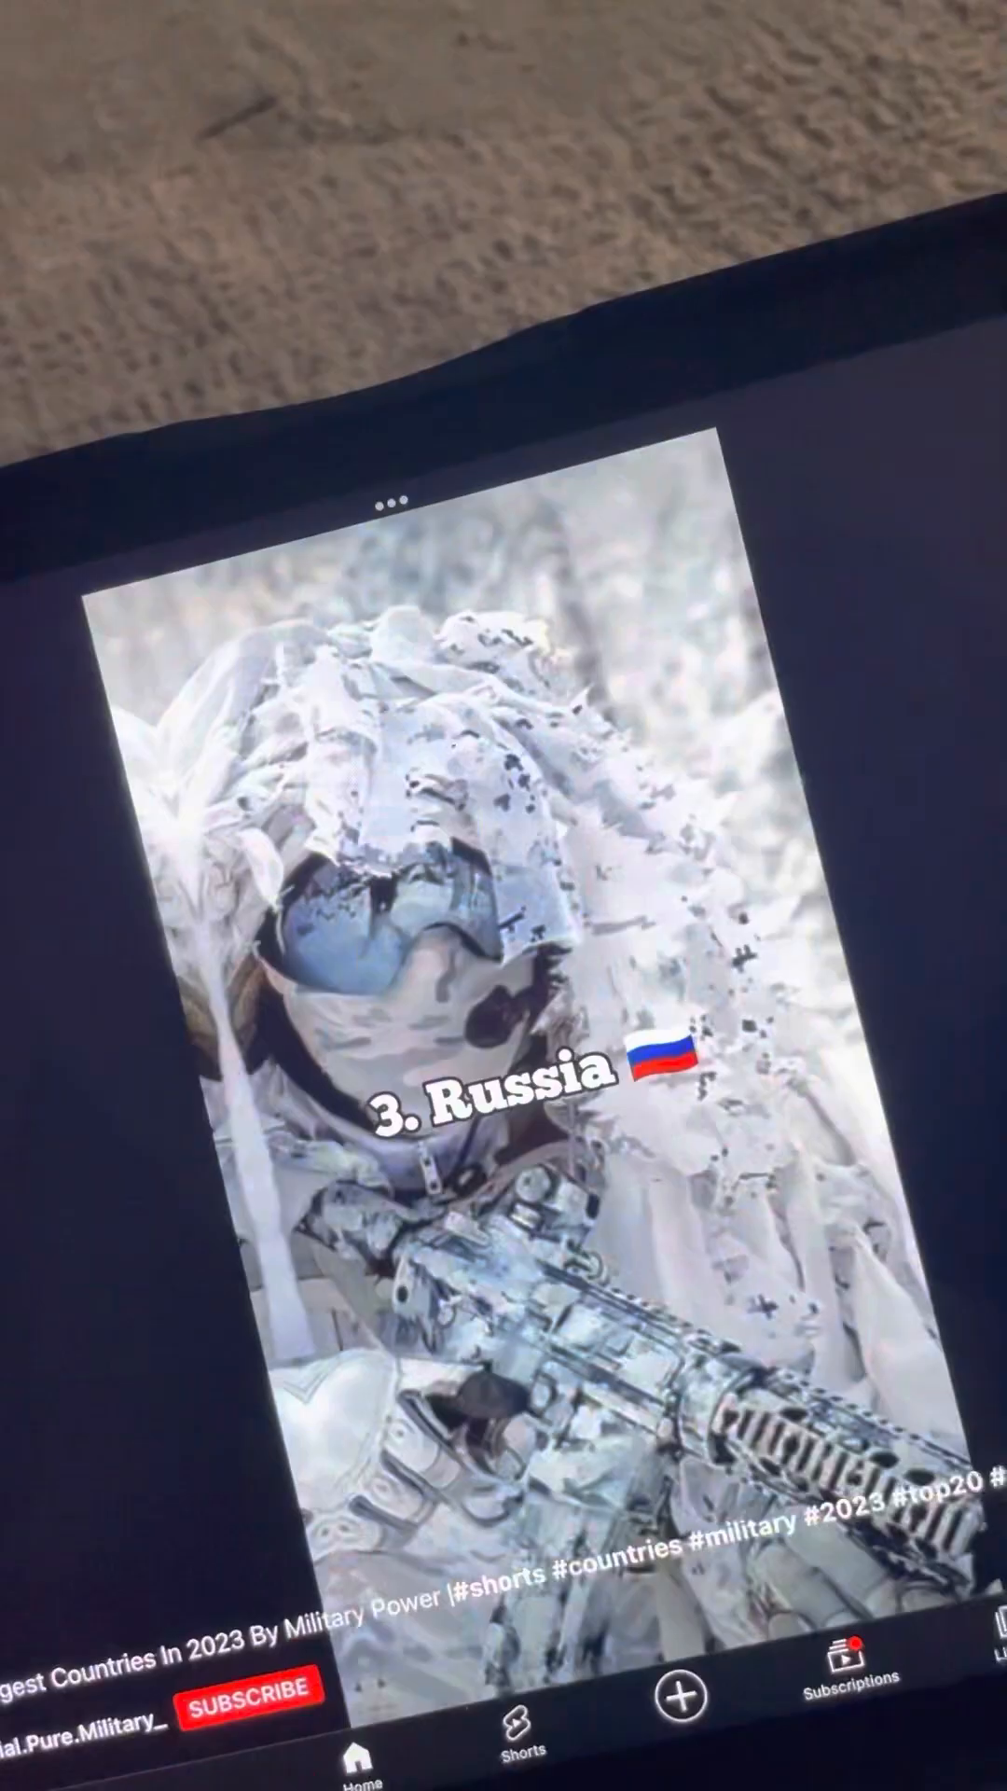
scroll("down", 3)
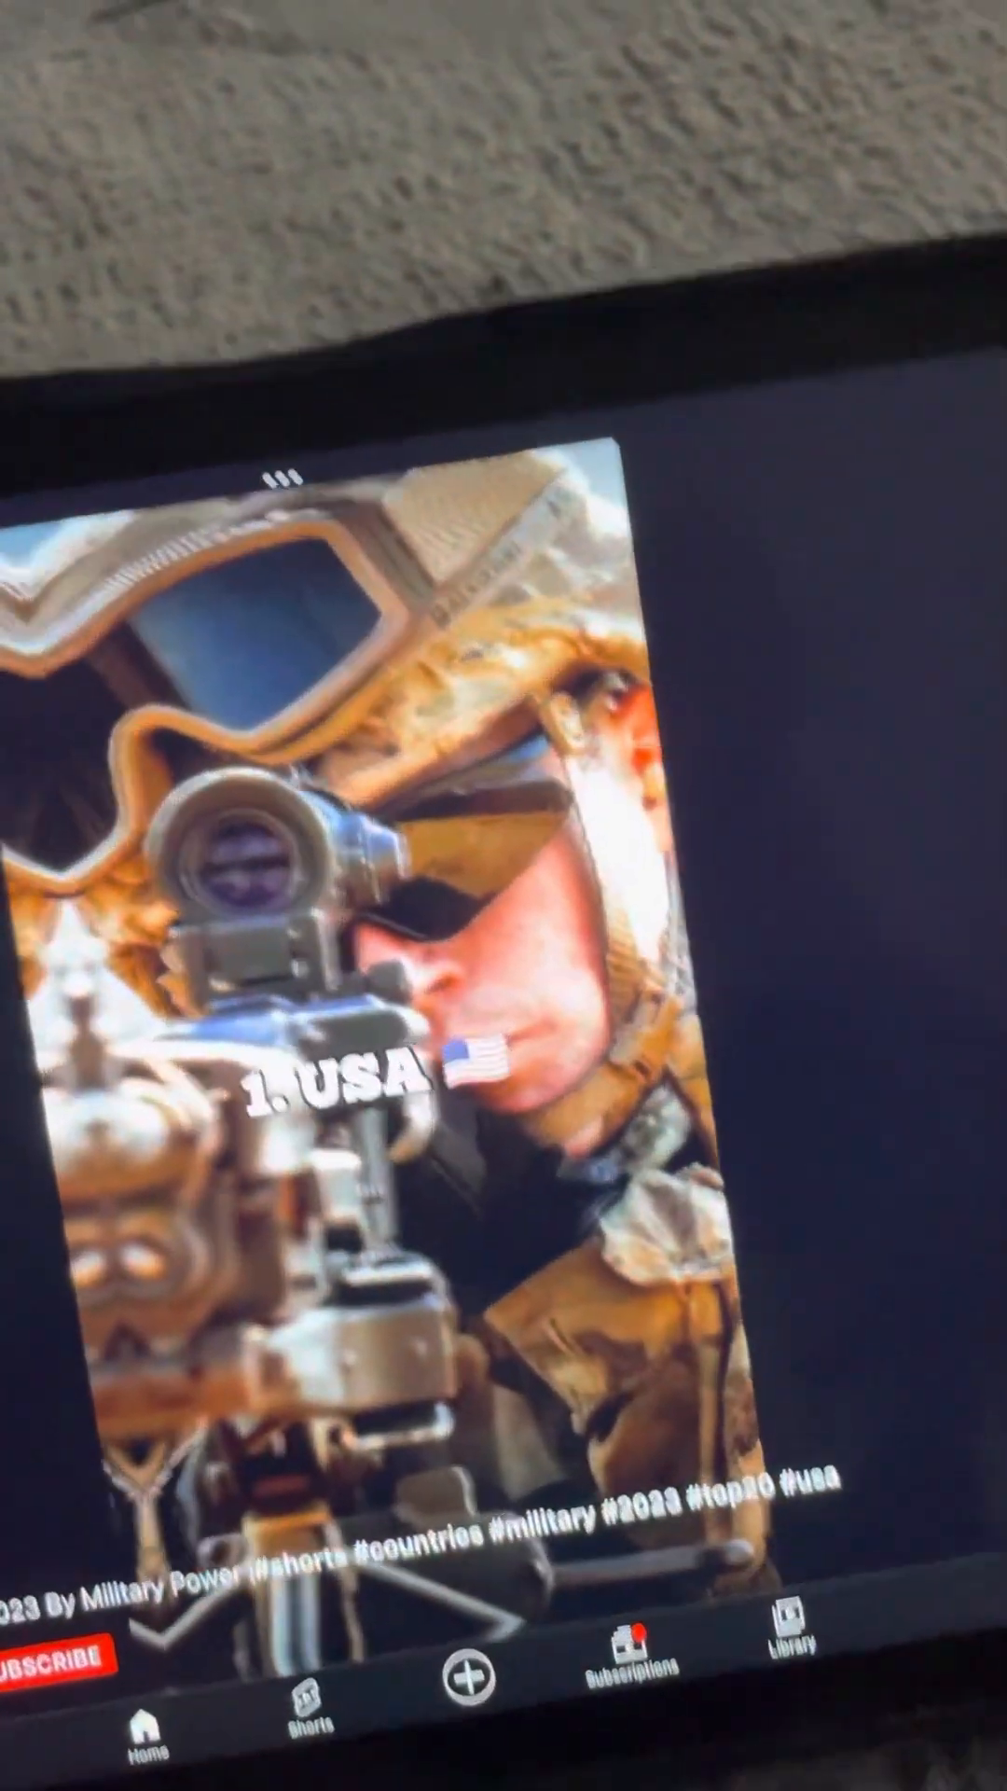